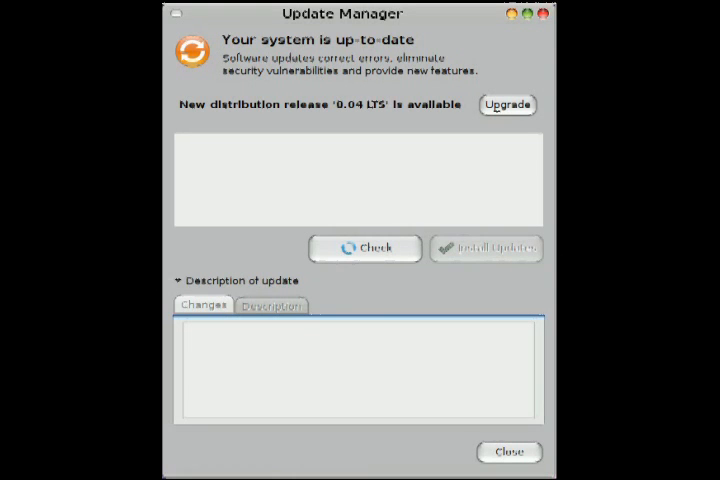
pyautogui.moveTo(244, 52)
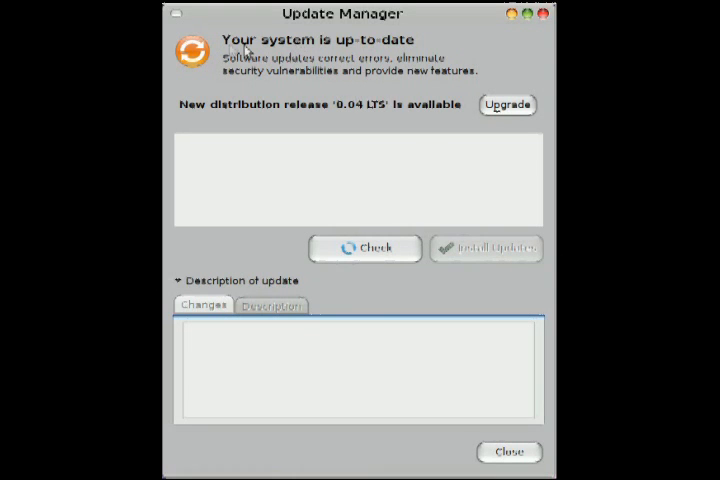
pyautogui.moveTo(376, 40)
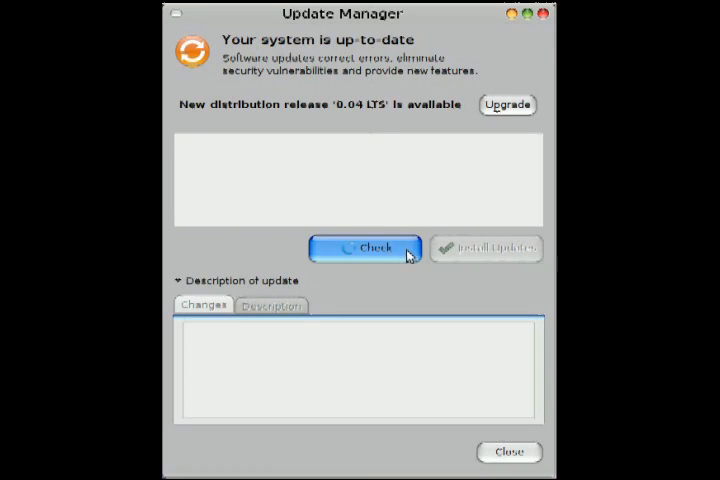
pyautogui.moveTo(370, 260)
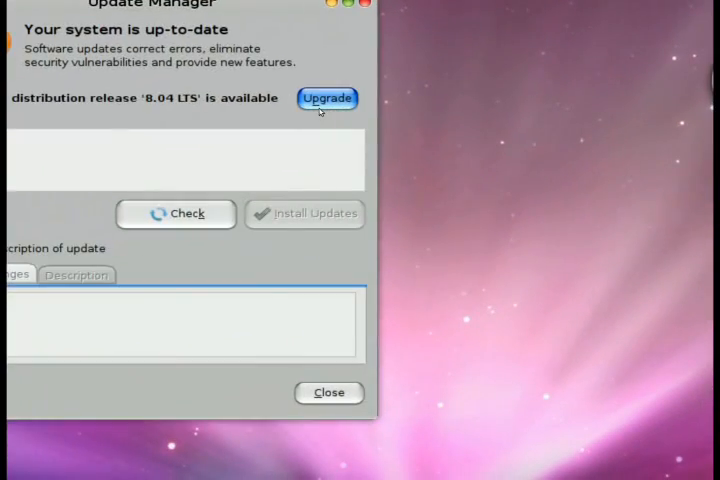
# Step: Start the upgrade to Ubuntu 8.04 LTS and accept its release notes
pyautogui.click(328, 98)
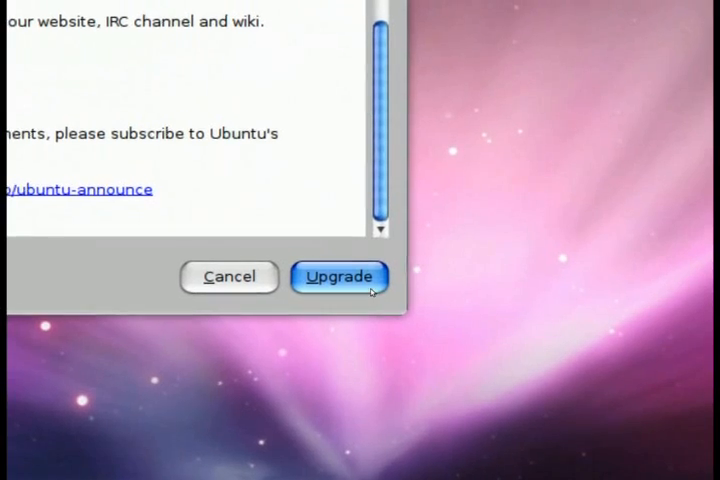
pyautogui.click(340, 276)
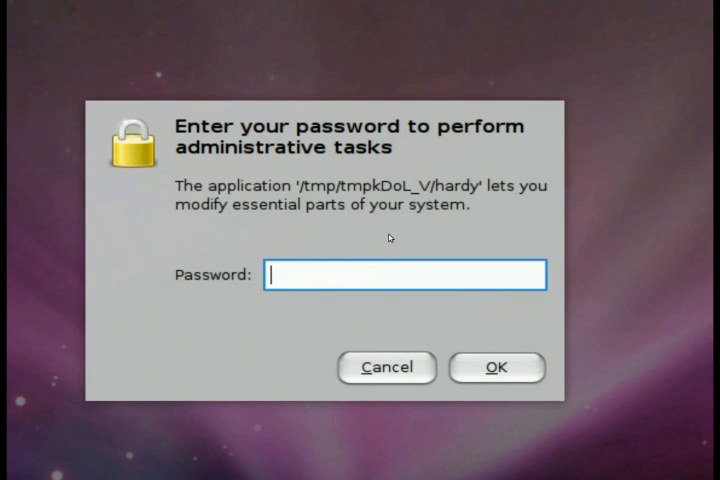
# Step: Authorise the distribution upgrade by entering the administrator password
pyautogui.write('*')
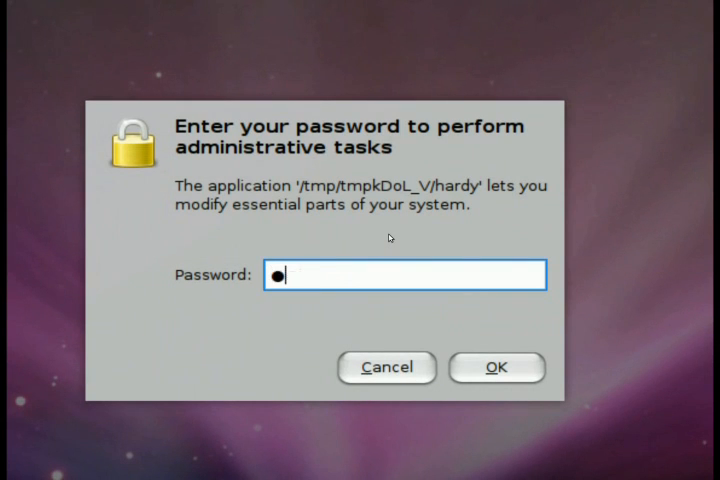
pyautogui.write('password')
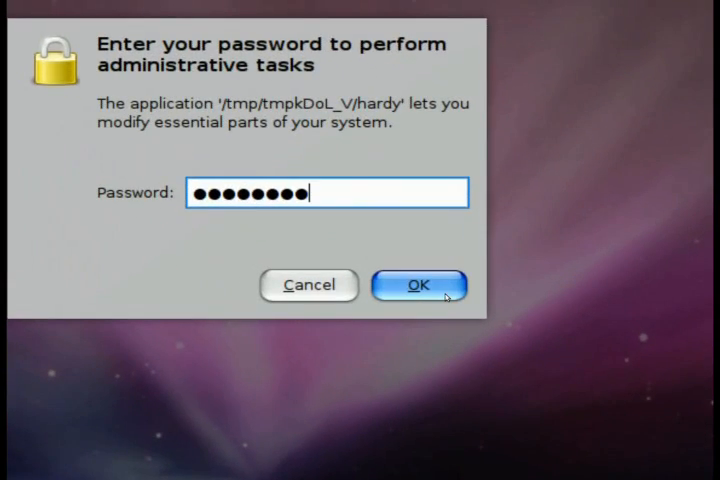
pyautogui.click(420, 284)
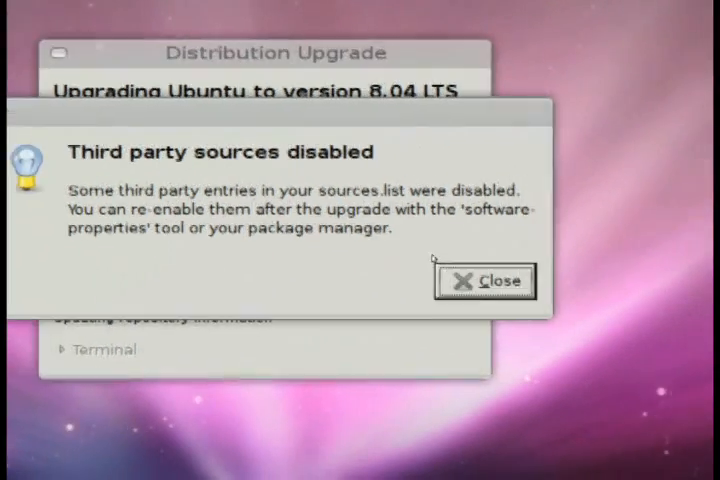
# Step: Dismiss the 'Third party sources disabled' notice so upgrade preparation continues
pyautogui.click(486, 280)
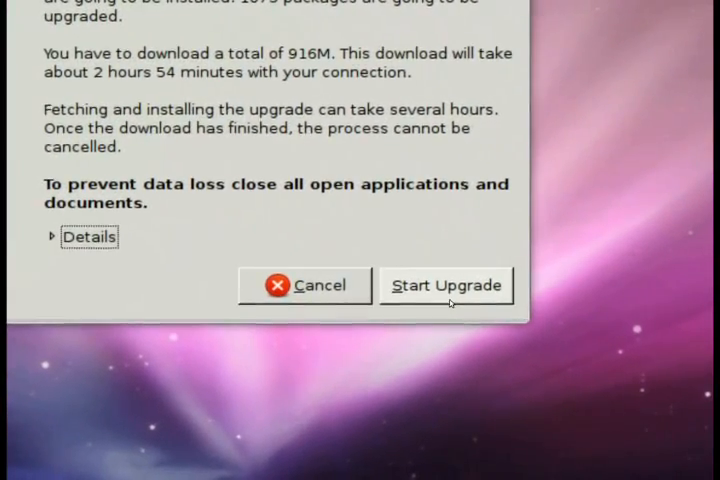
# Step: Confirm Start Upgrade to download and install the 916M Ubuntu 8.04 LTS upgrade
pyautogui.click(444, 284)
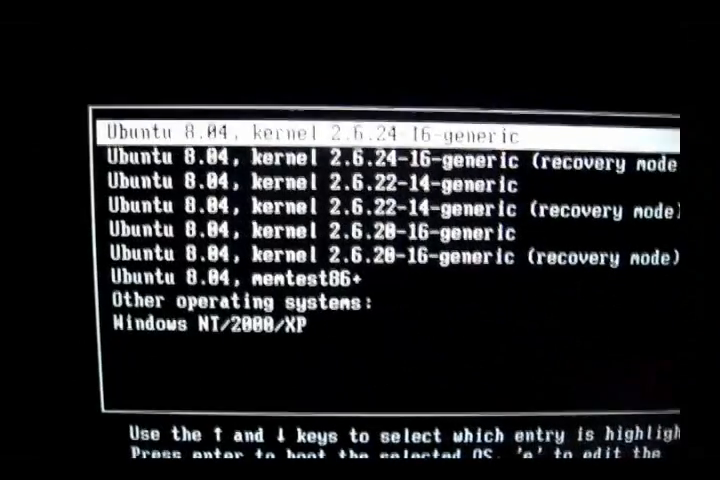
# Step: Boot the 'Ubuntu 8.04, kernel 2.6.24-16-generic' entry from the GRUB menu
pyautogui.press('enter')
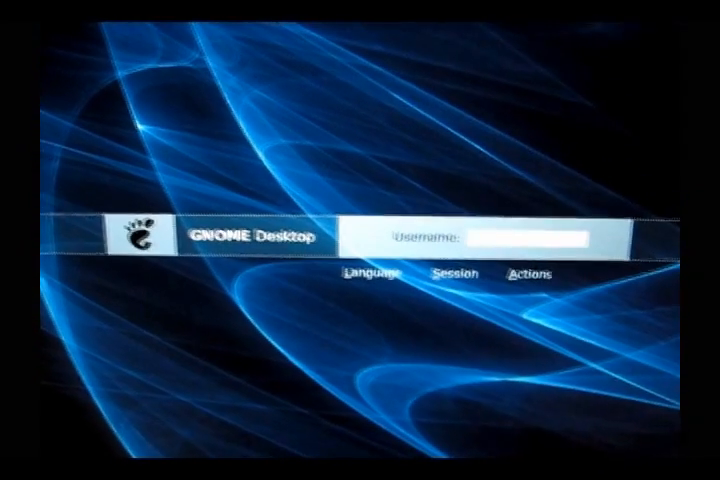
# Step: Enter the username 'pcwizkid' on the GDM login screen
pyautogui.write('pc')
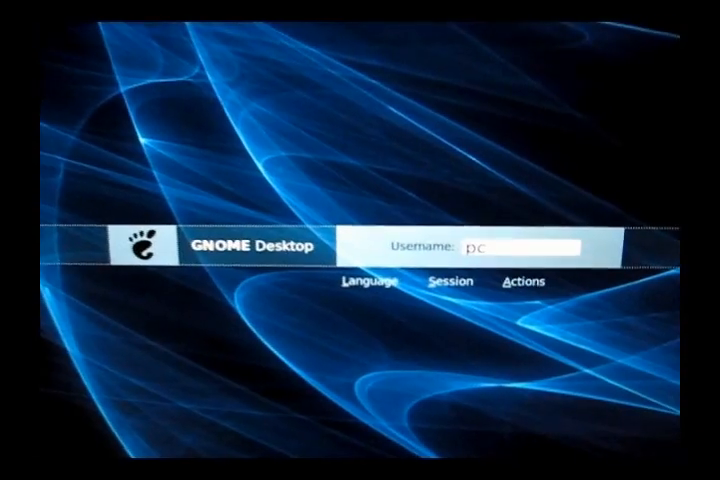
pyautogui.write('wiz')
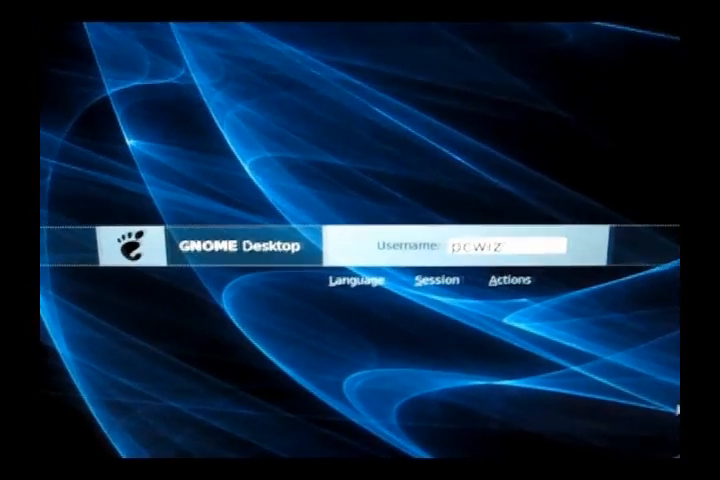
pyautogui.write('kid')
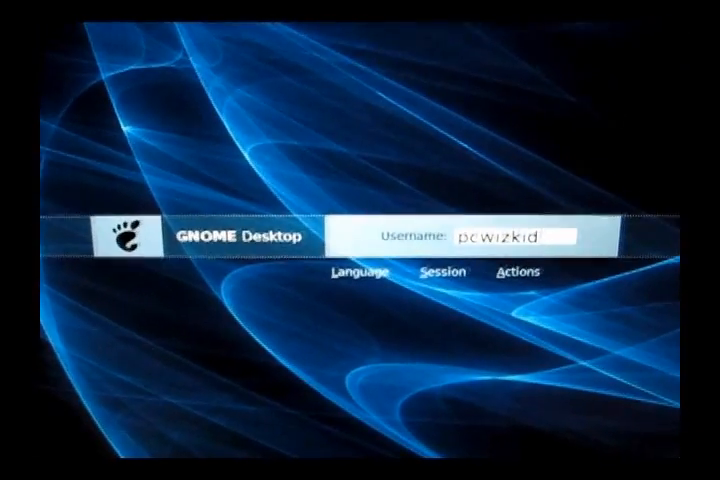